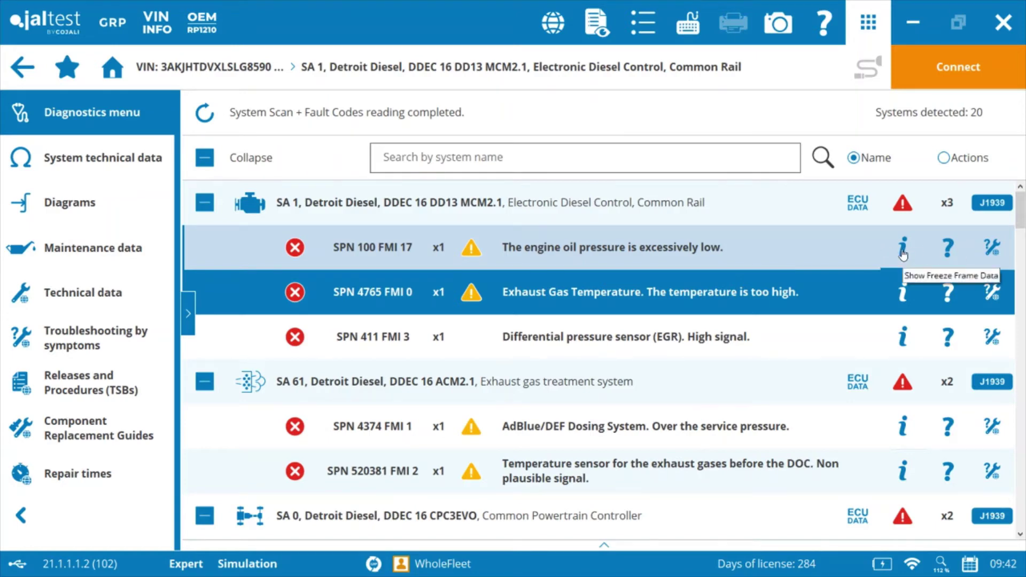
# Show the freeze frame data for fault SPN 100 FMI 17, low engine oil pressure.
pyautogui.click(903, 247)
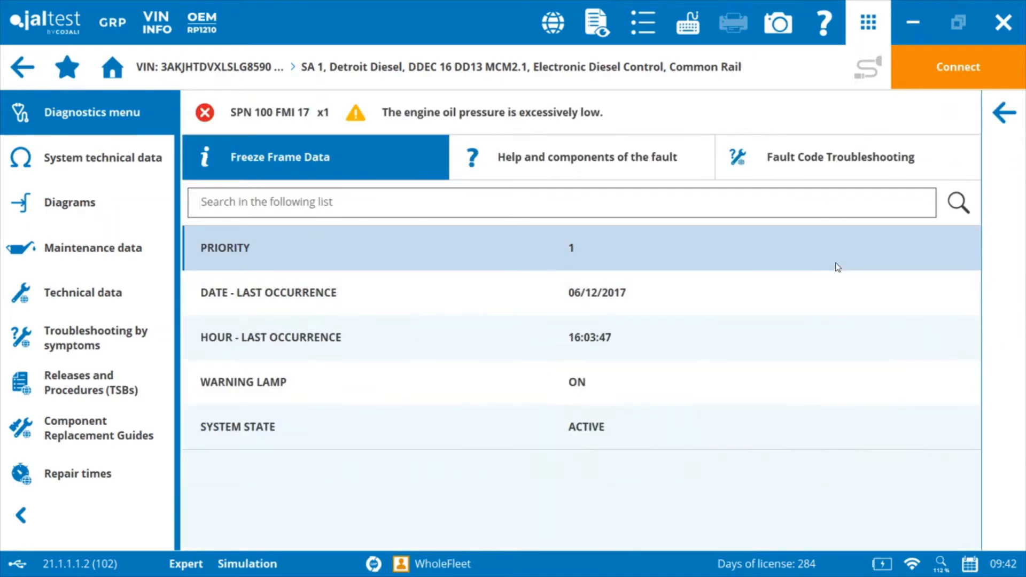
pyautogui.moveTo(829, 254)
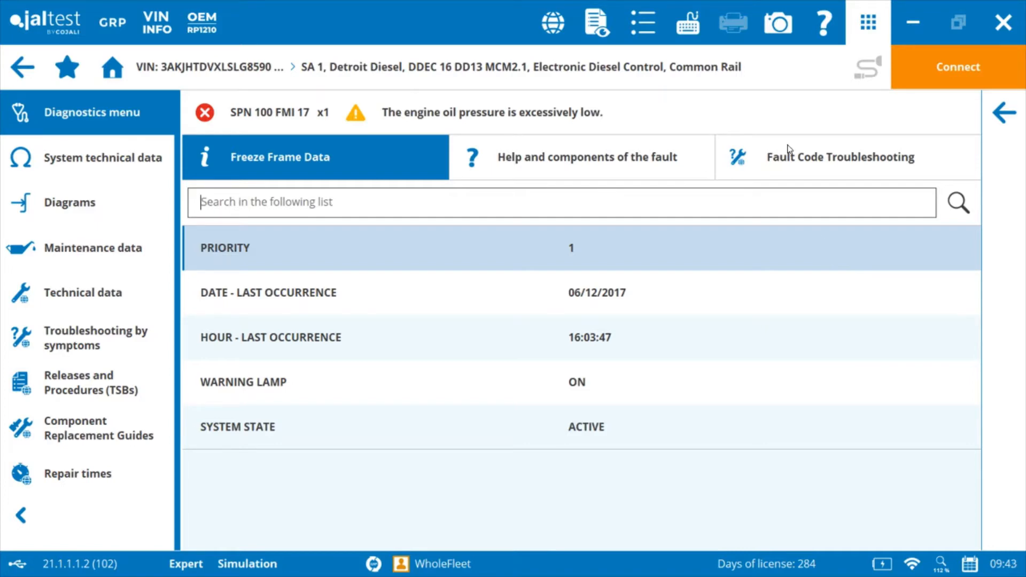
# Show the help listing causes, effects and the oil pressure sensor component for the fault.
pyautogui.click(583, 157)
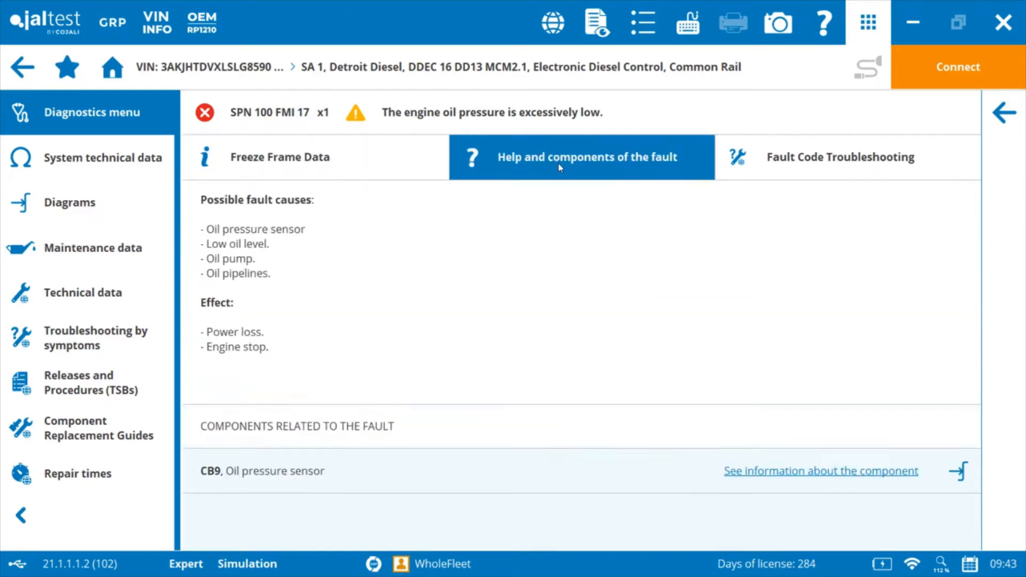
pyautogui.moveTo(380, 236)
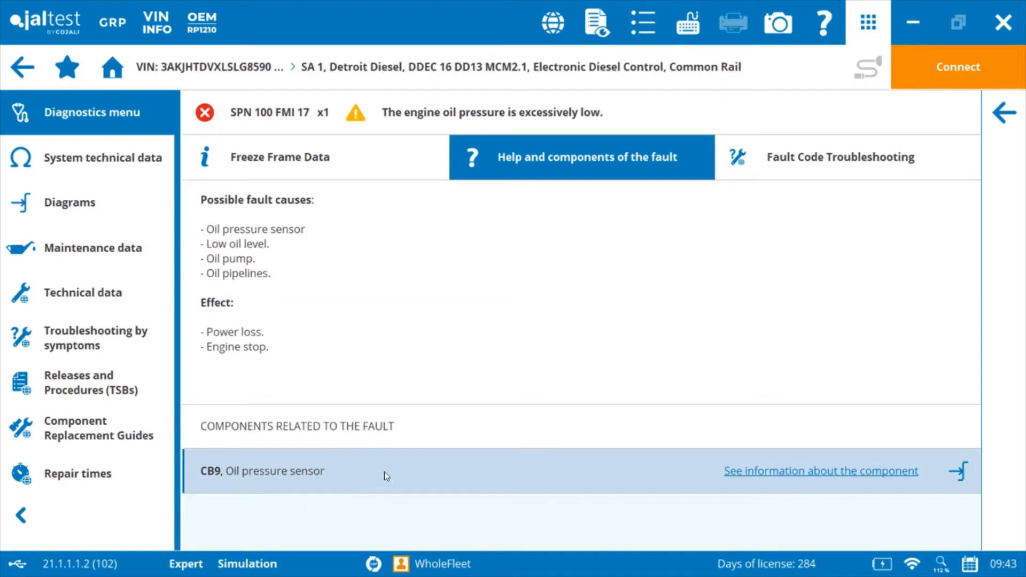
pyautogui.moveTo(389, 481)
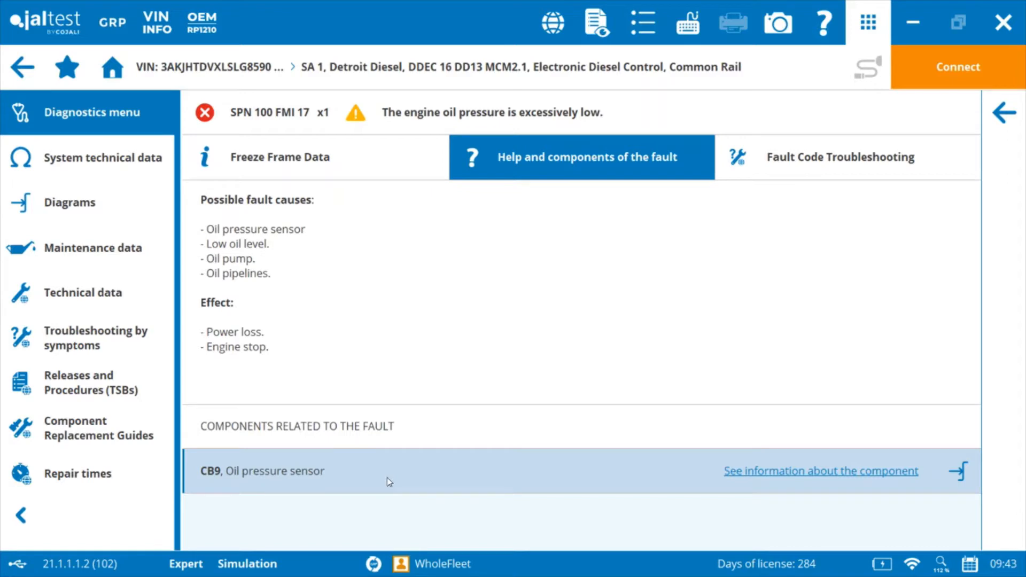
pyautogui.moveTo(833, 533)
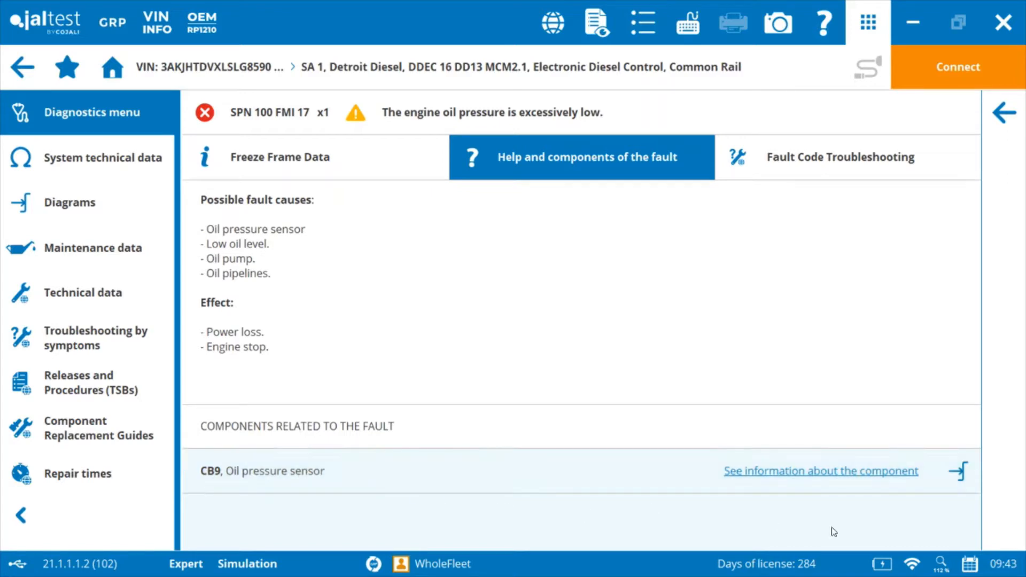
pyautogui.moveTo(965, 477)
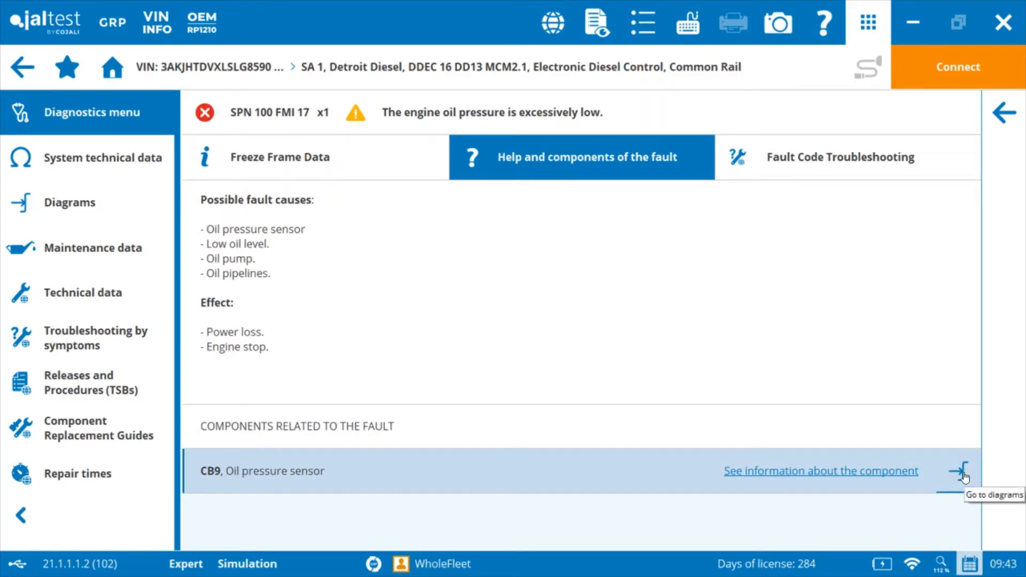
# View the DDEC 16 DD13 wiring diagram for sensor CB9 and go to page 3/3.
pyautogui.click(962, 472)
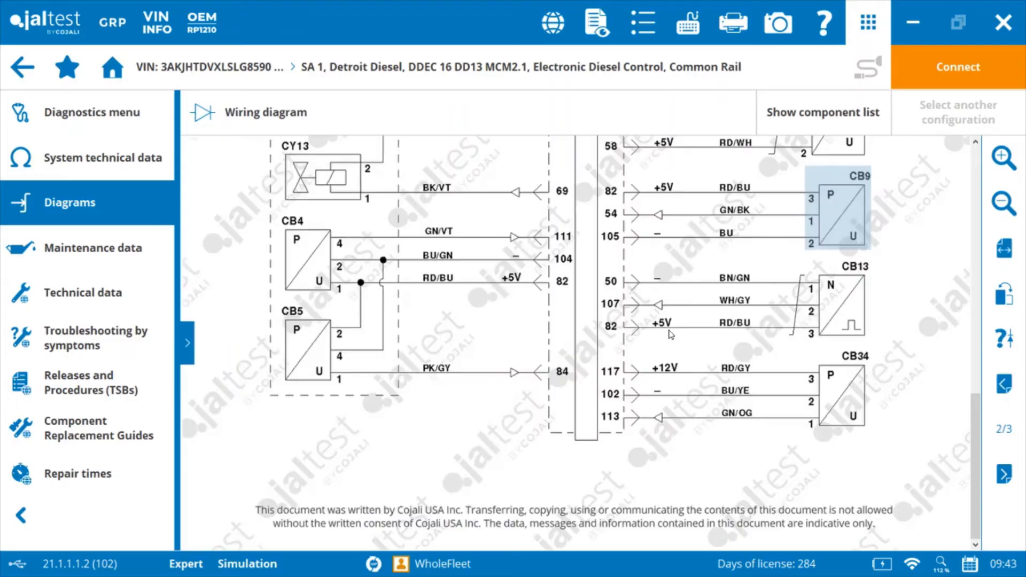
pyautogui.moveTo(281, 199)
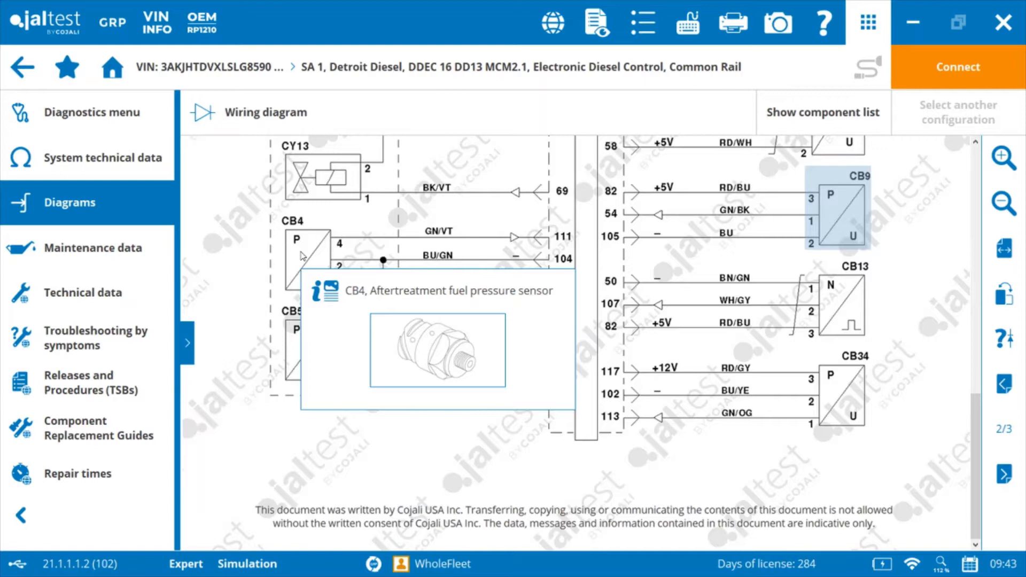
pyautogui.moveTo(832, 311)
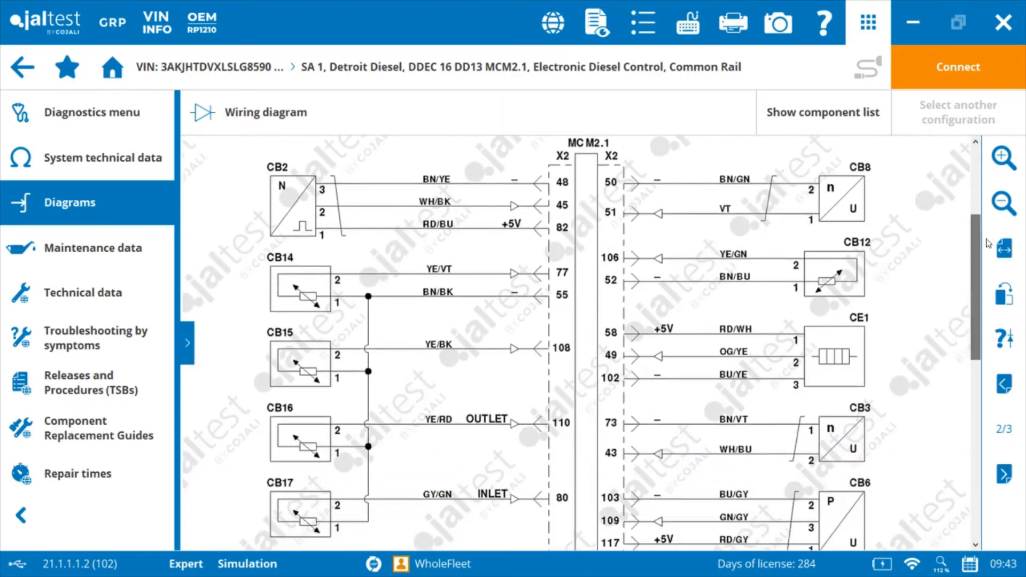
pyautogui.click(1002, 200)
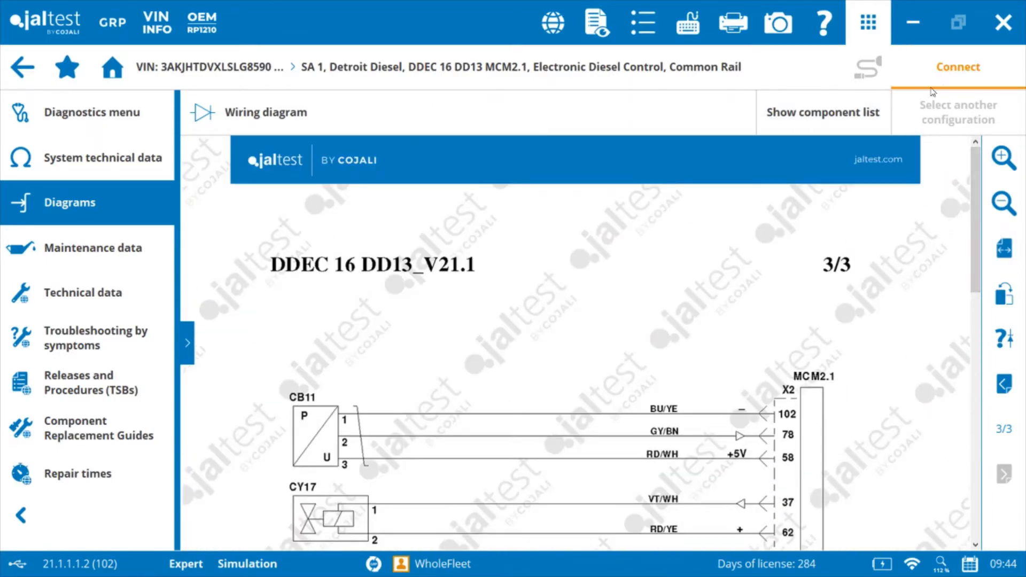
pyautogui.moveTo(970, 81)
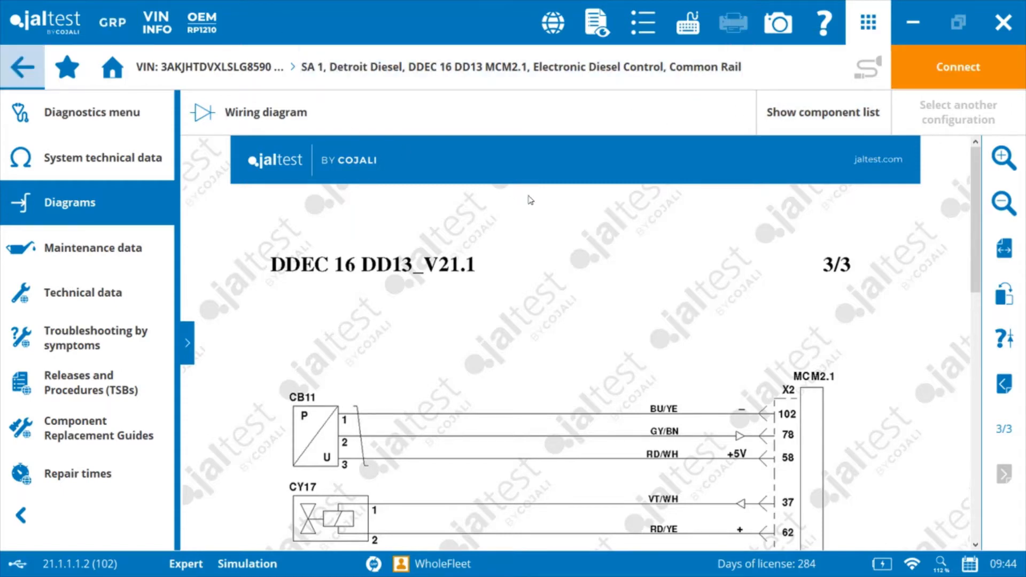
pyautogui.moveTo(802, 245)
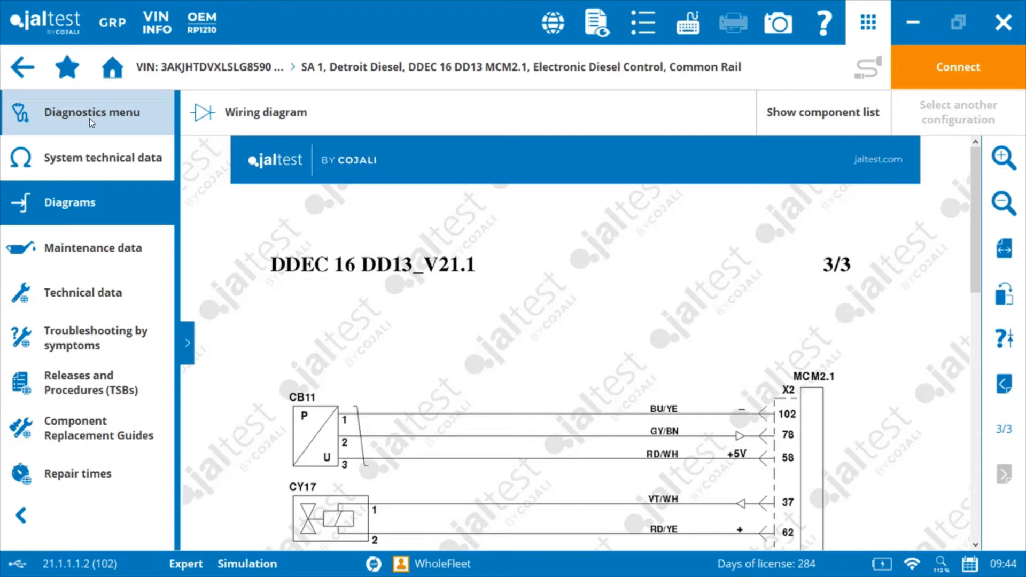
# Return to detected faults, reopen help for SPN 100 FMI 17 and start its fault code troubleshooting.
pyautogui.click(94, 112)
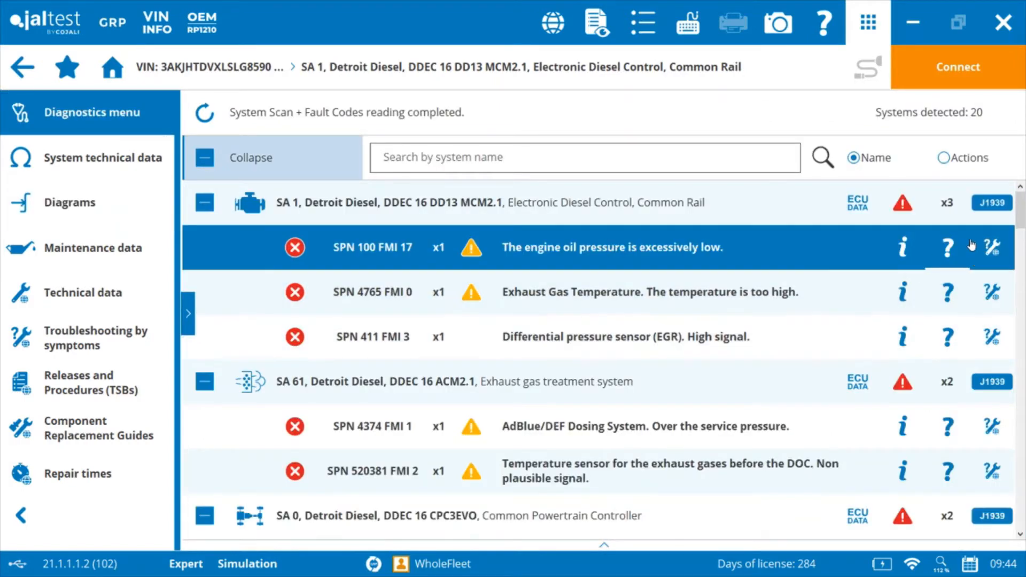
pyautogui.moveTo(947, 248)
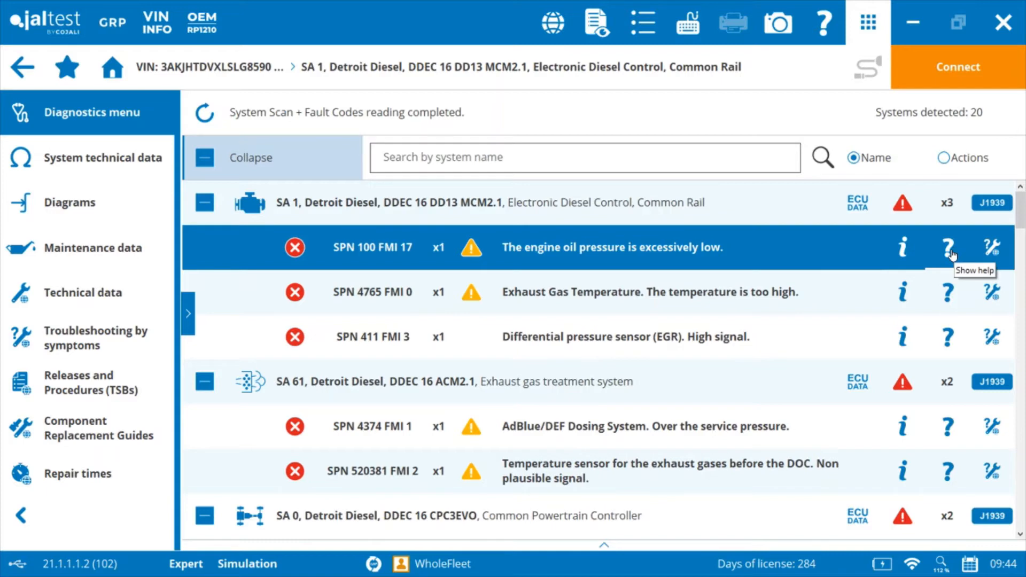
pyautogui.click(947, 248)
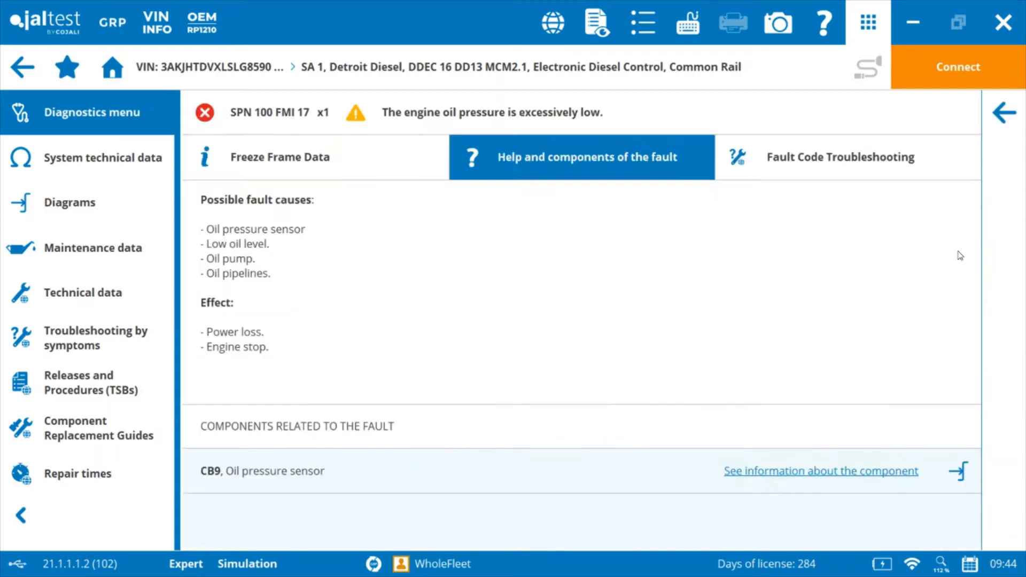
pyautogui.moveTo(807, 478)
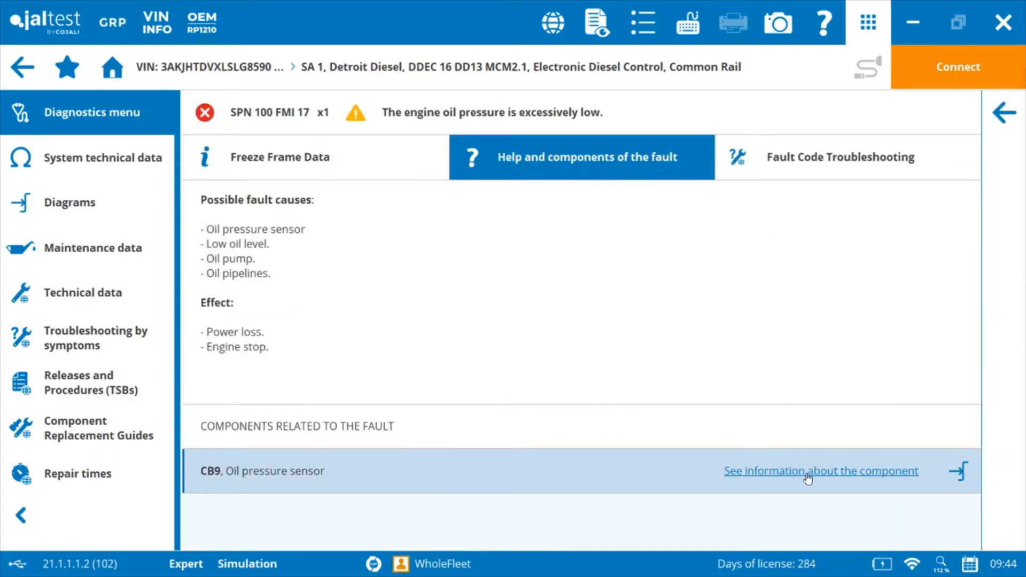
pyautogui.moveTo(915, 509)
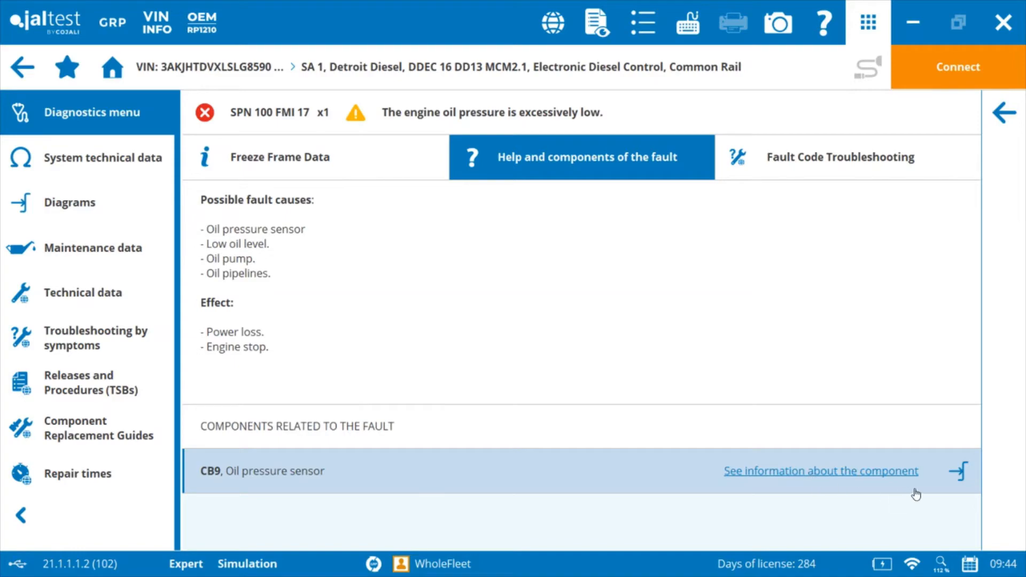
pyautogui.click(840, 157)
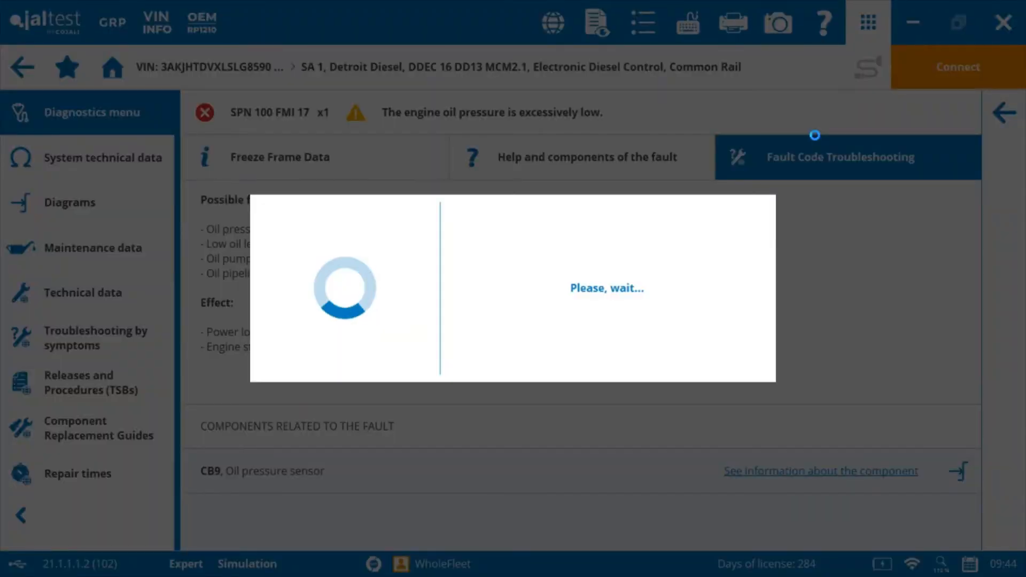
pyautogui.click(841, 156)
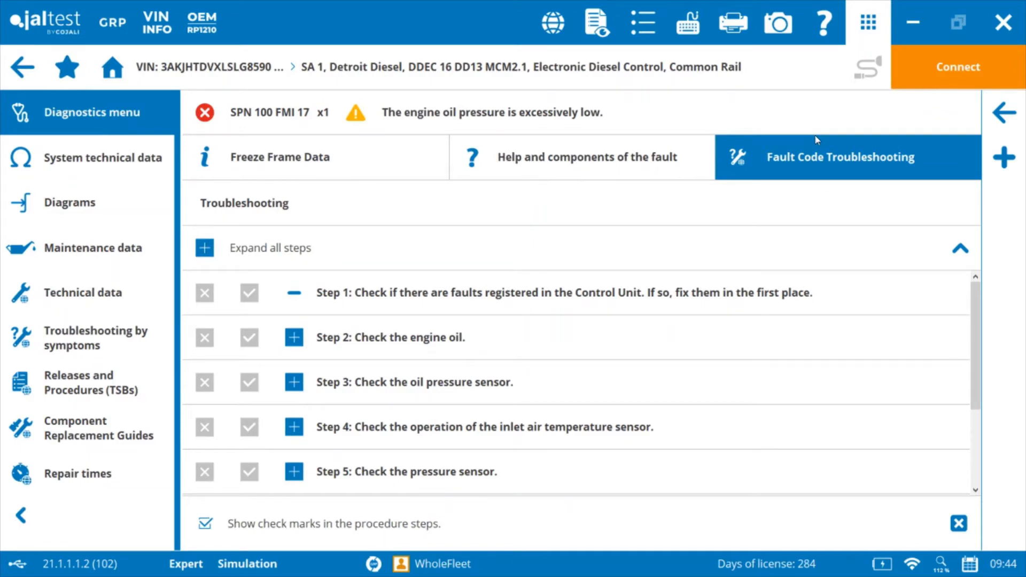
pyautogui.moveTo(71, 192)
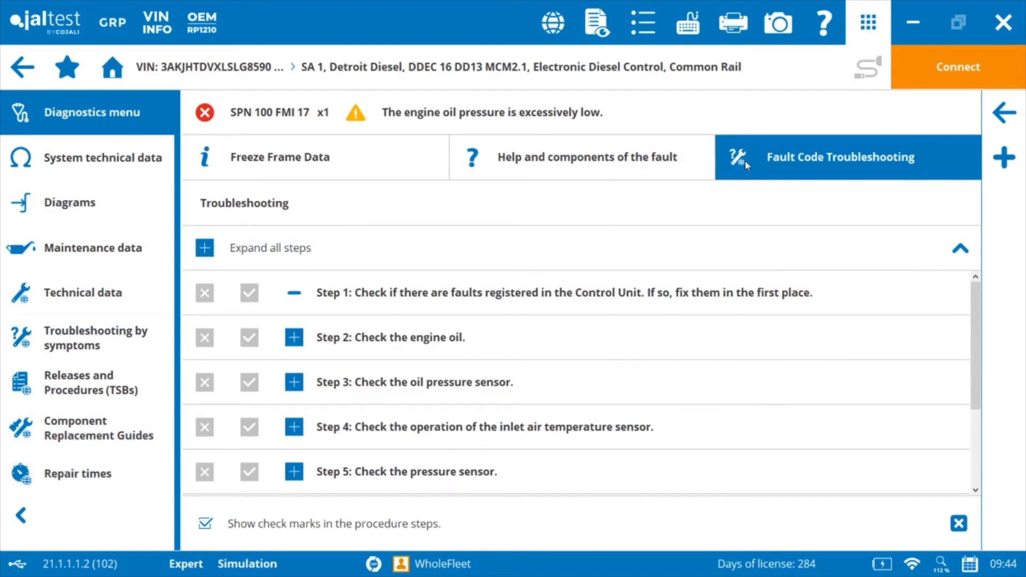
pyautogui.moveTo(768, 178)
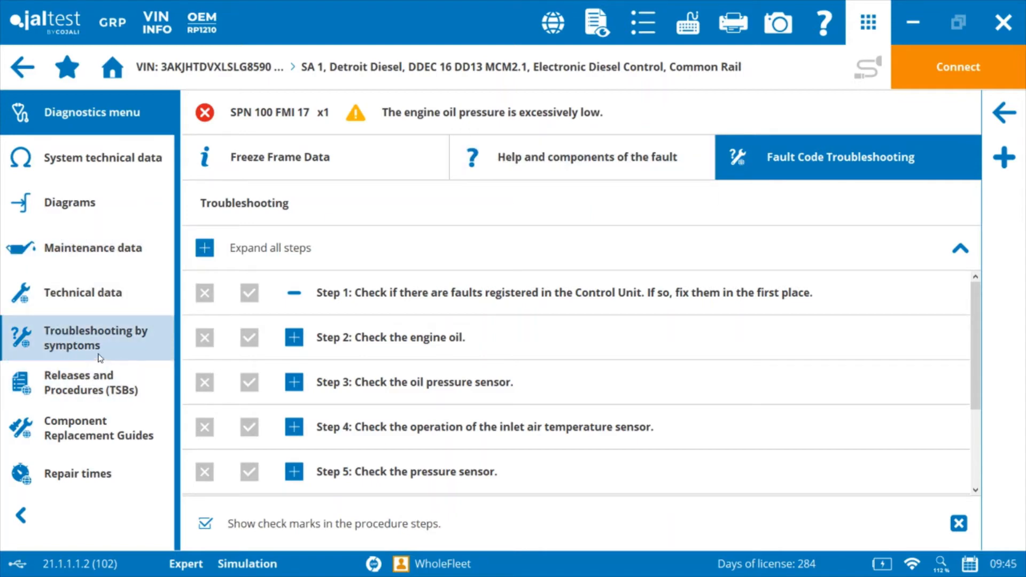
pyautogui.moveTo(103, 360)
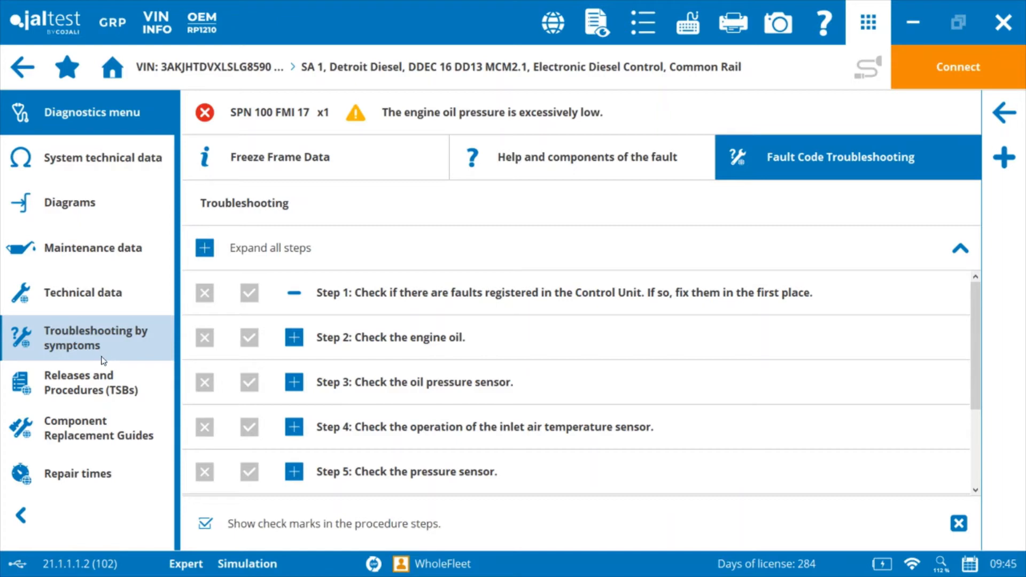
pyautogui.moveTo(107, 347)
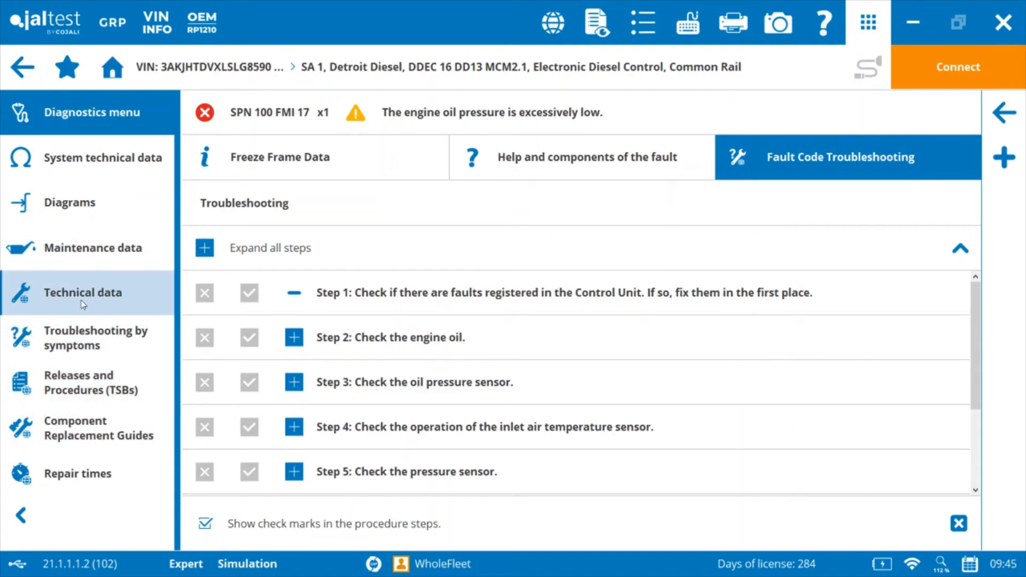
pyautogui.moveTo(102, 327)
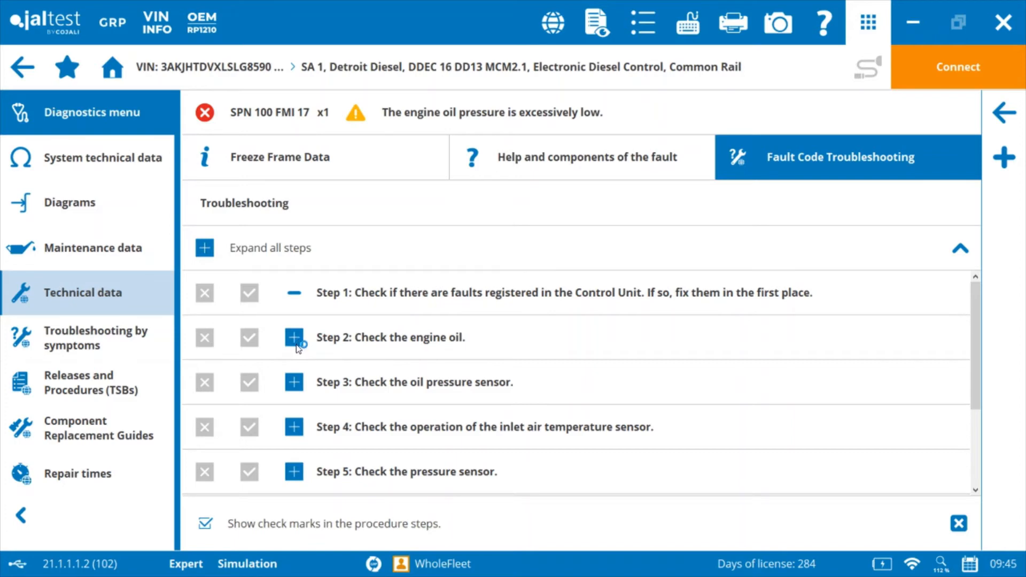
pyautogui.click(293, 337)
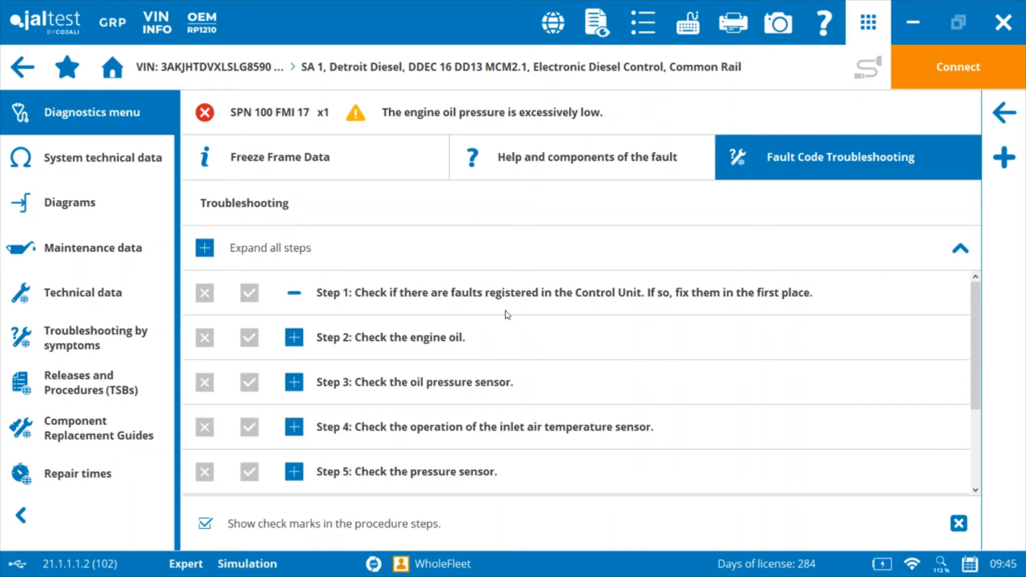
pyautogui.moveTo(510, 278)
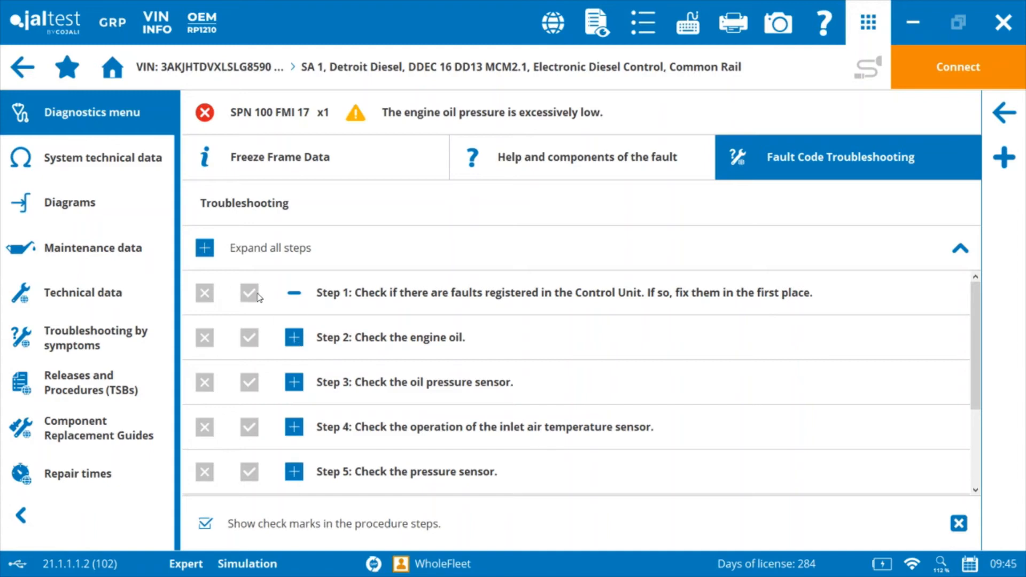
# Mark Step 1 passed and expand the Step 2 engine oil check instructions.
pyautogui.click(249, 293)
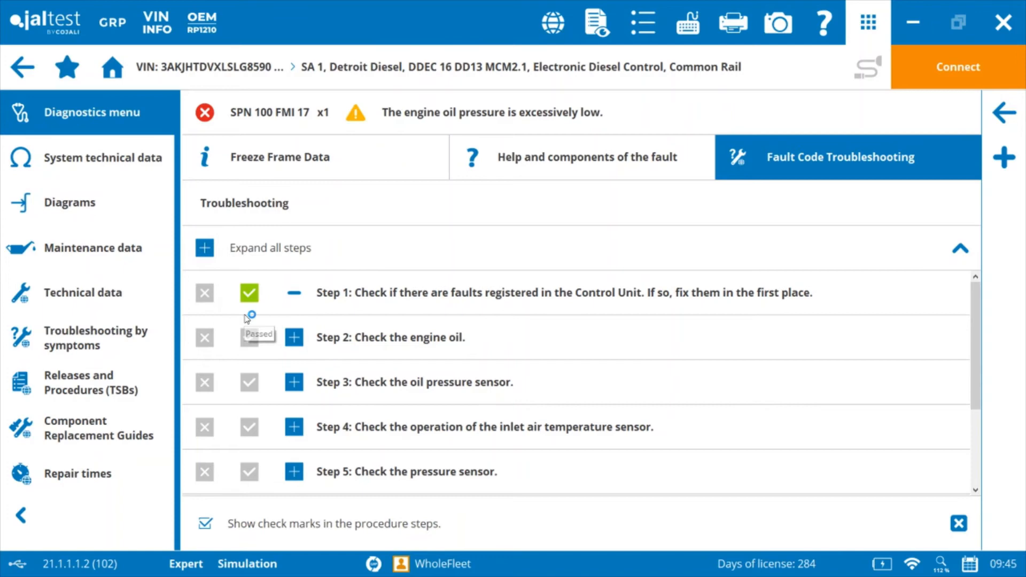
pyautogui.click(294, 337)
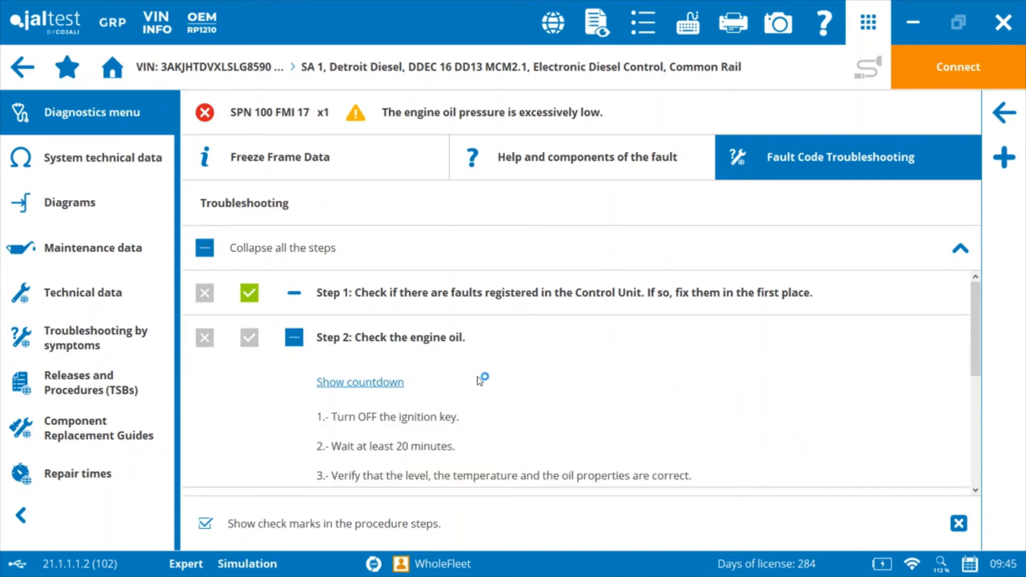
pyautogui.scroll(-3)
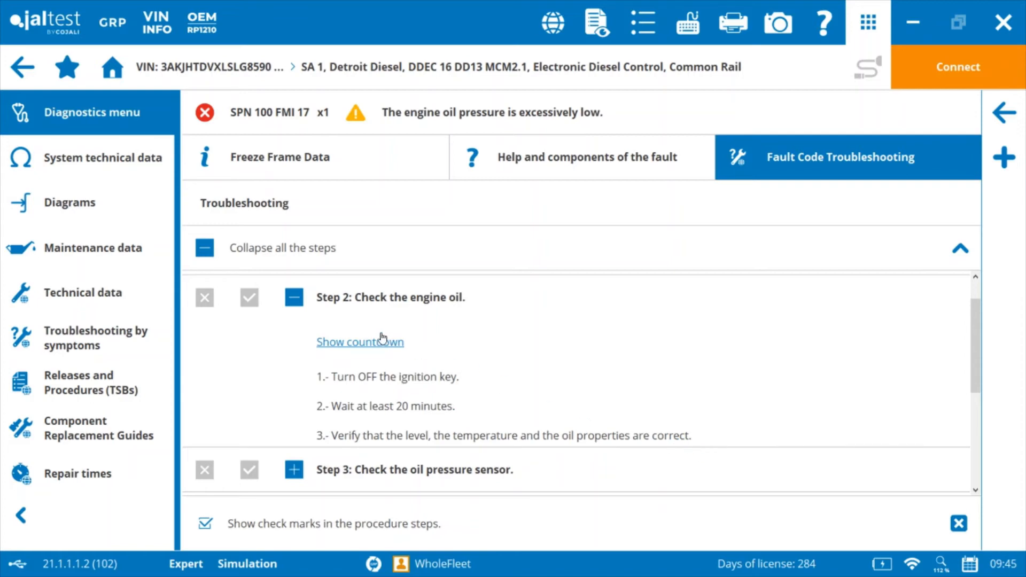
pyautogui.moveTo(378, 350)
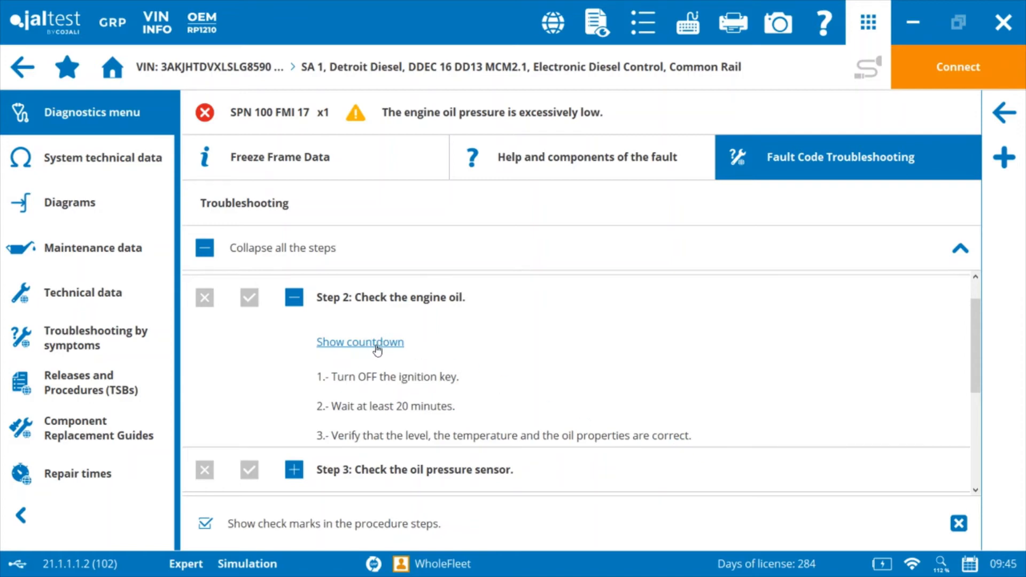
# Expand Step 3 and read the oil pressure sensor electrical checks, pressure values and torque.
pyautogui.click(249, 297)
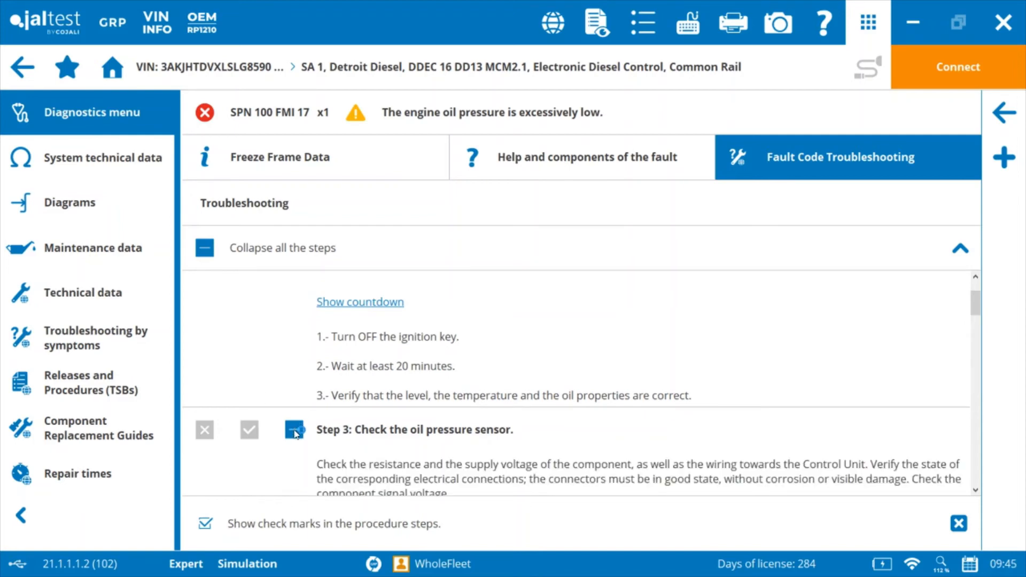
pyautogui.scroll(-3)
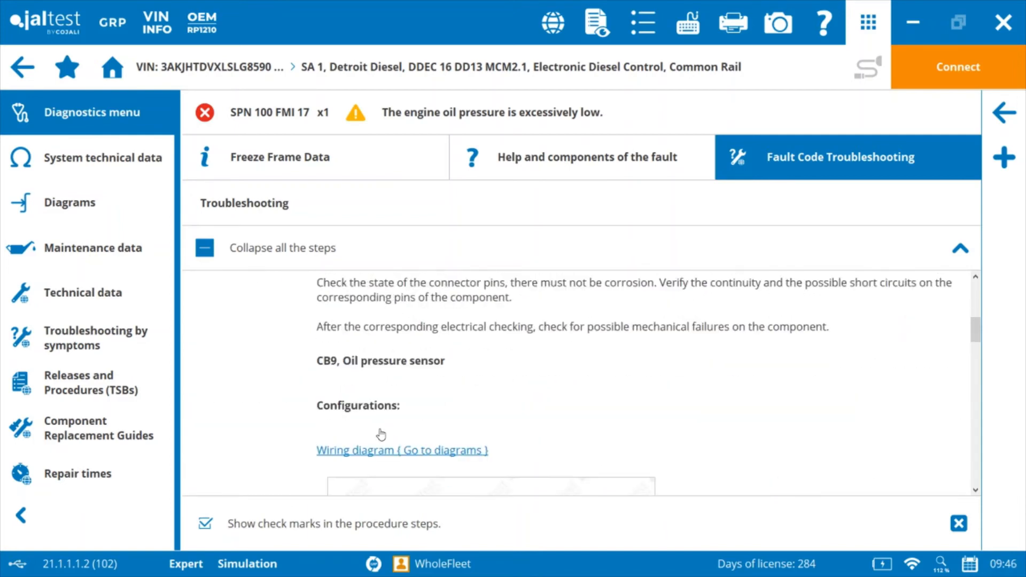
pyautogui.scroll(-3)
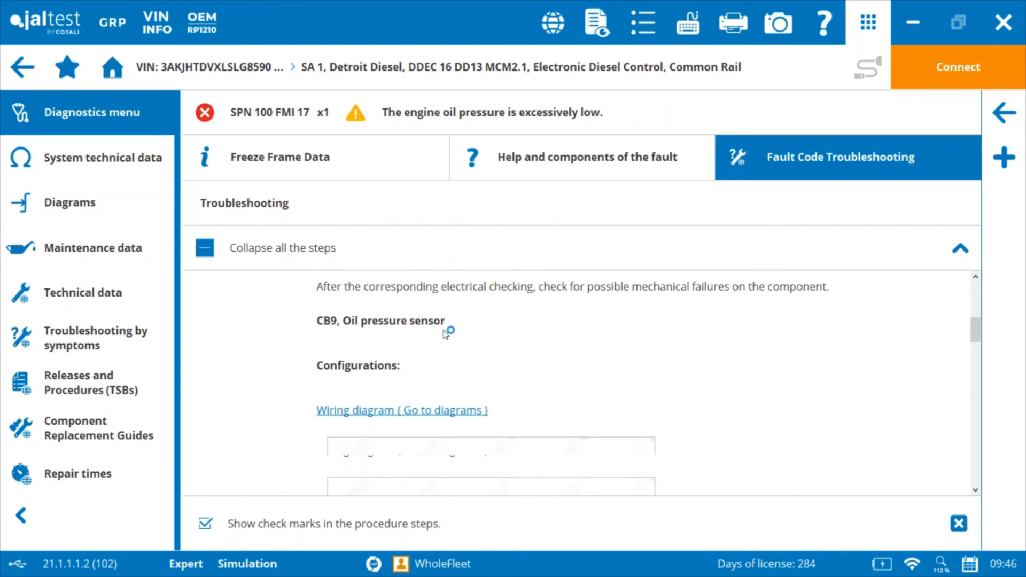
pyautogui.scroll(-3)
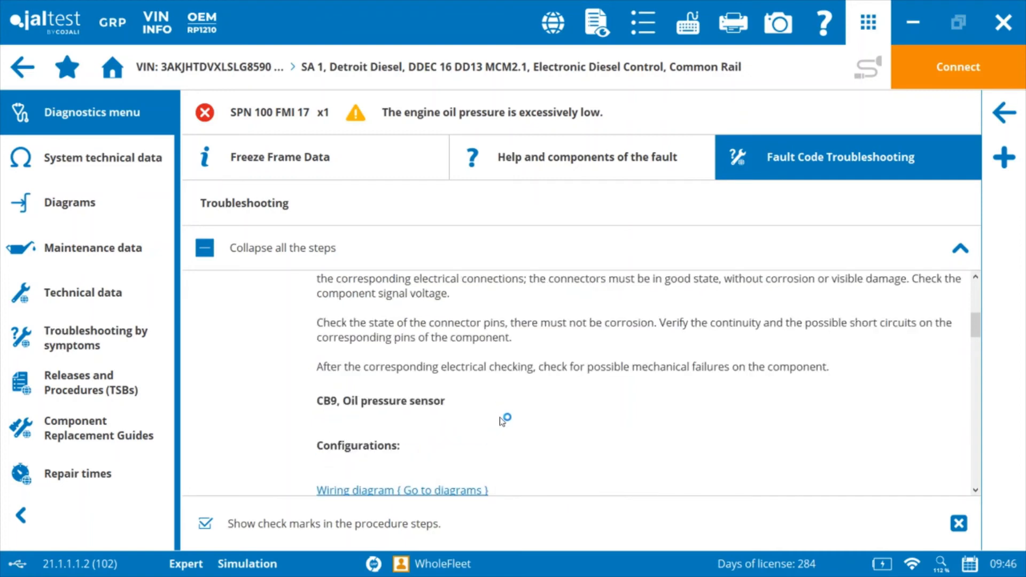
pyautogui.scroll(-3)
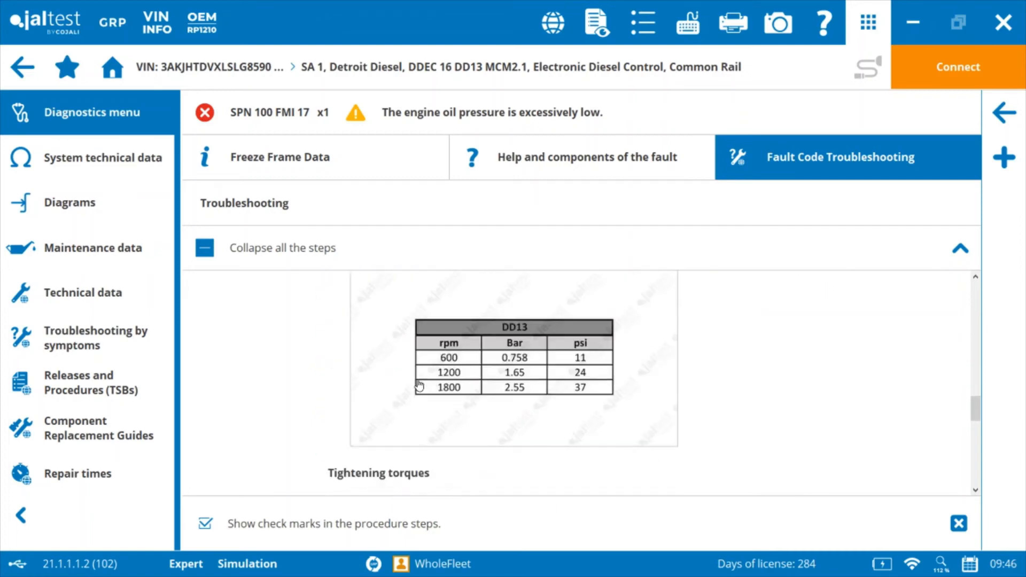
pyautogui.scroll(-3)
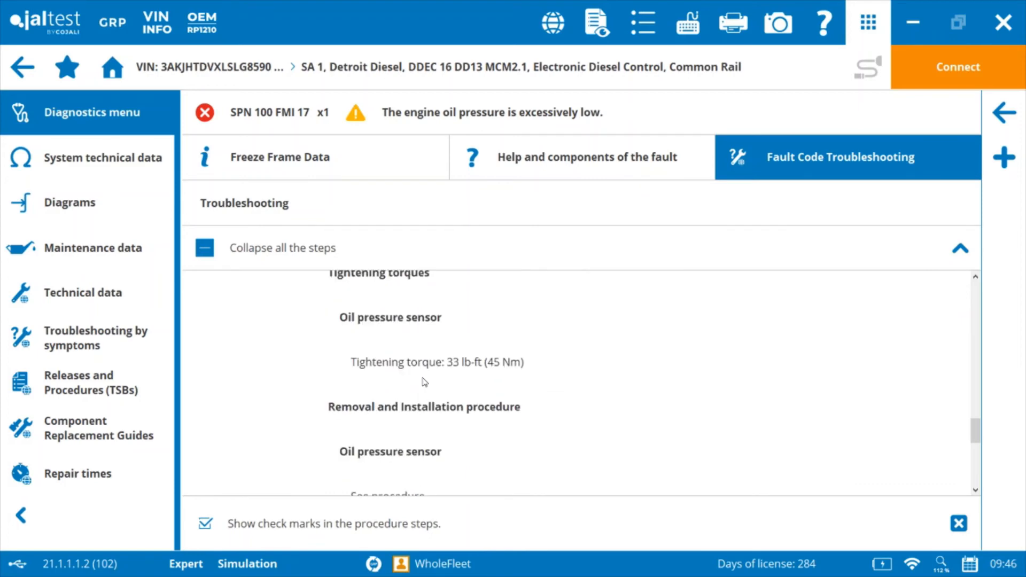
pyautogui.scroll(-3)
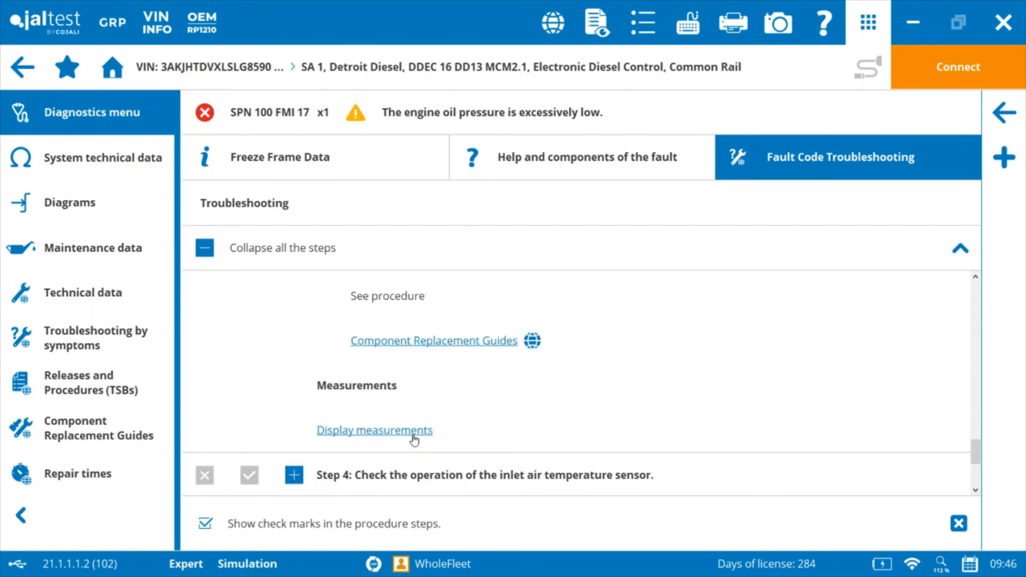
pyautogui.moveTo(374, 434)
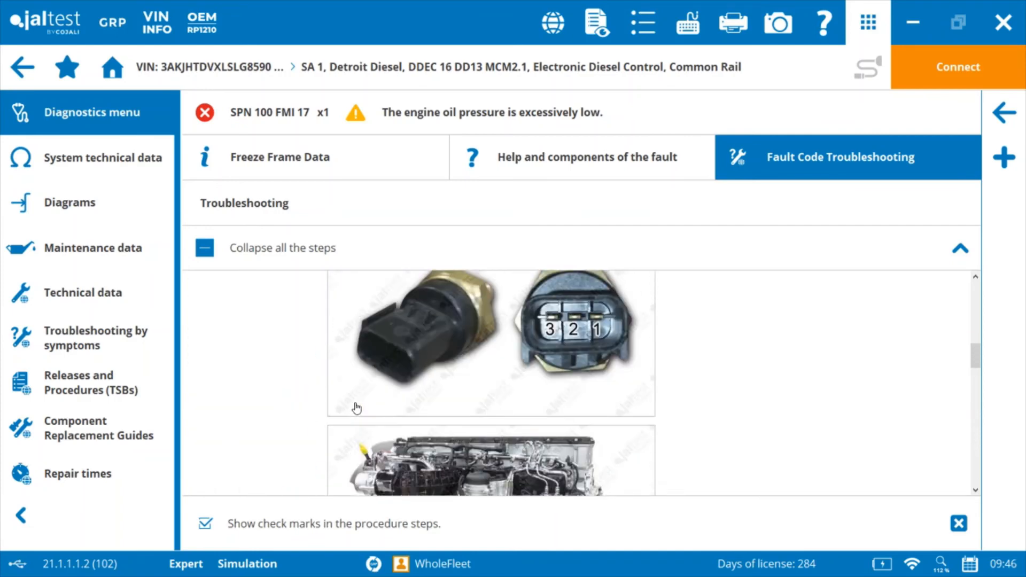
# Finish reviewing the troubleshooting steps and return to the scanned fault codes list.
pyautogui.scroll(-3)
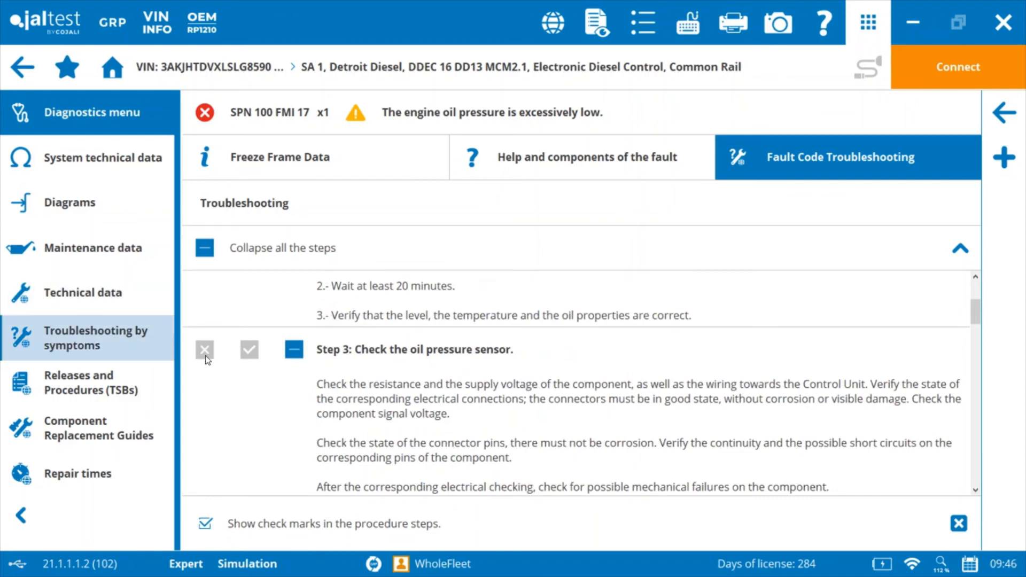
pyautogui.scroll(-3)
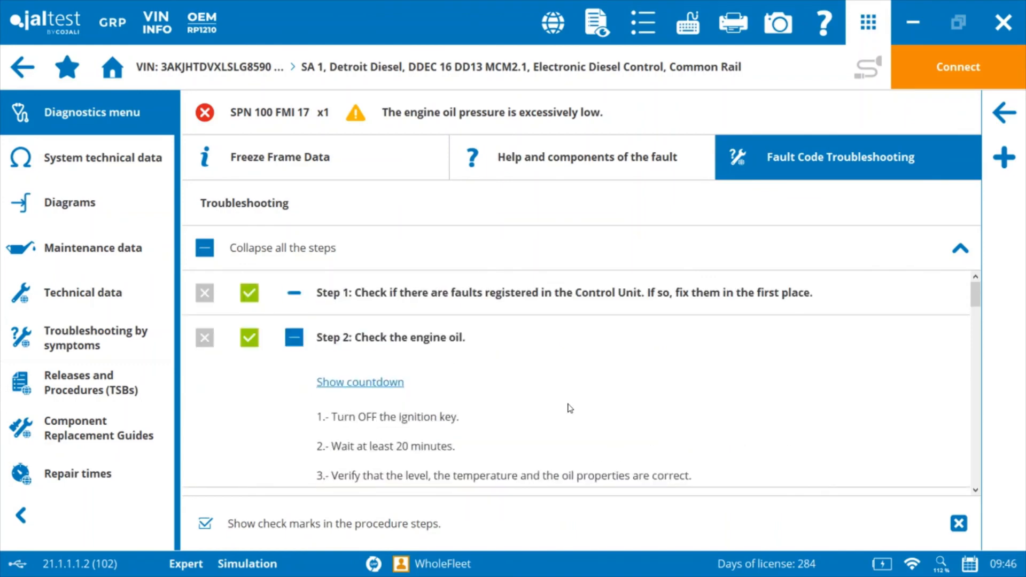
pyautogui.scroll(-3)
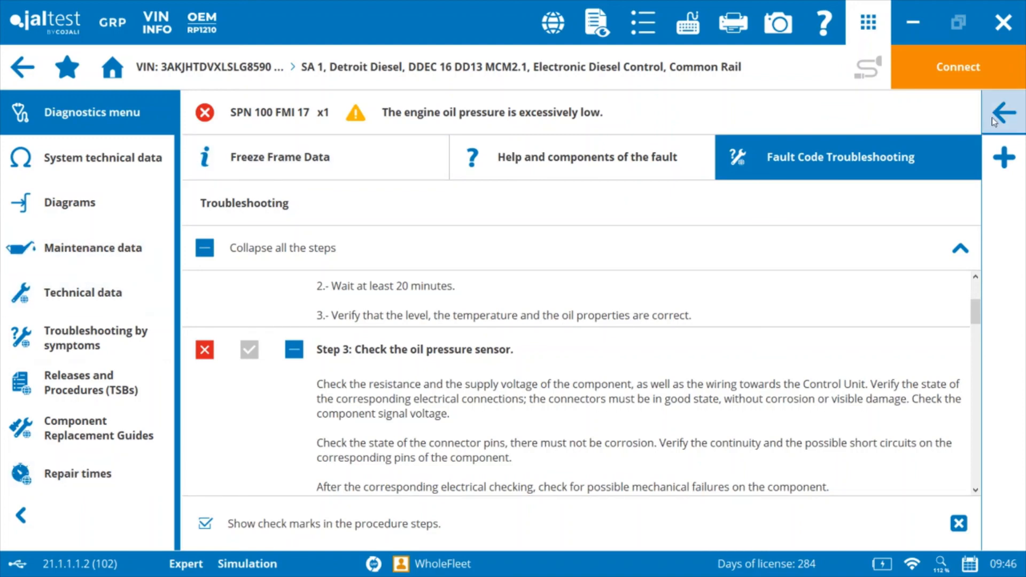
pyautogui.click(1003, 110)
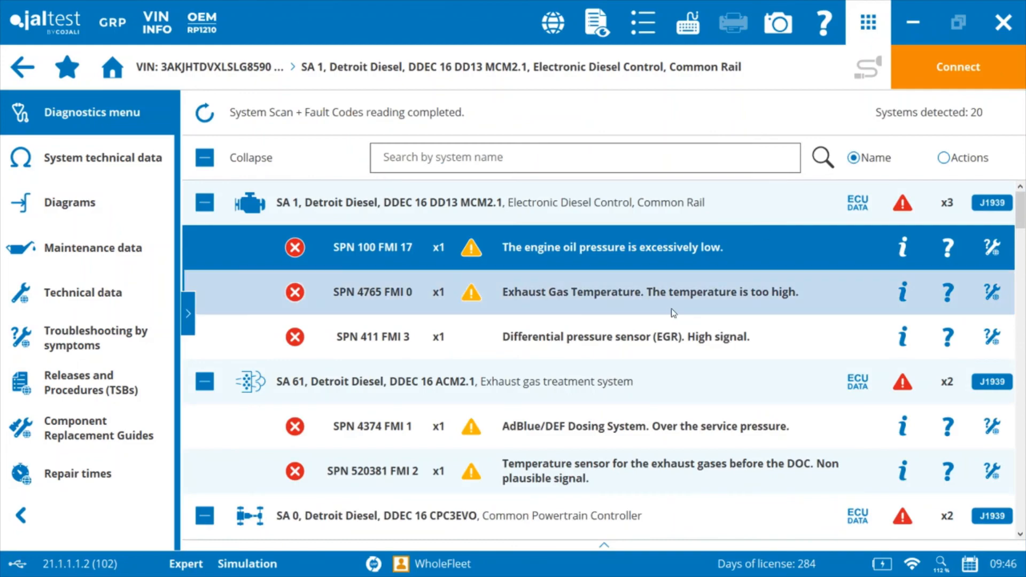